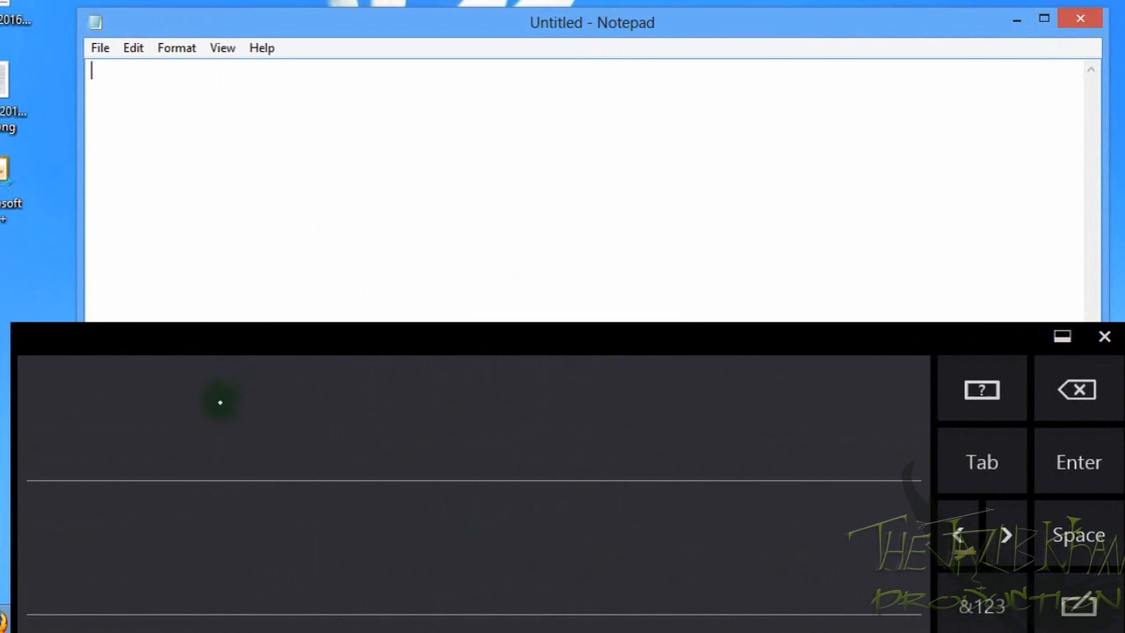
- Handwrite 'Hello' in the writing area so it is recognised with the Insert option shown
left_click_drag(220, 402, 179, 478)
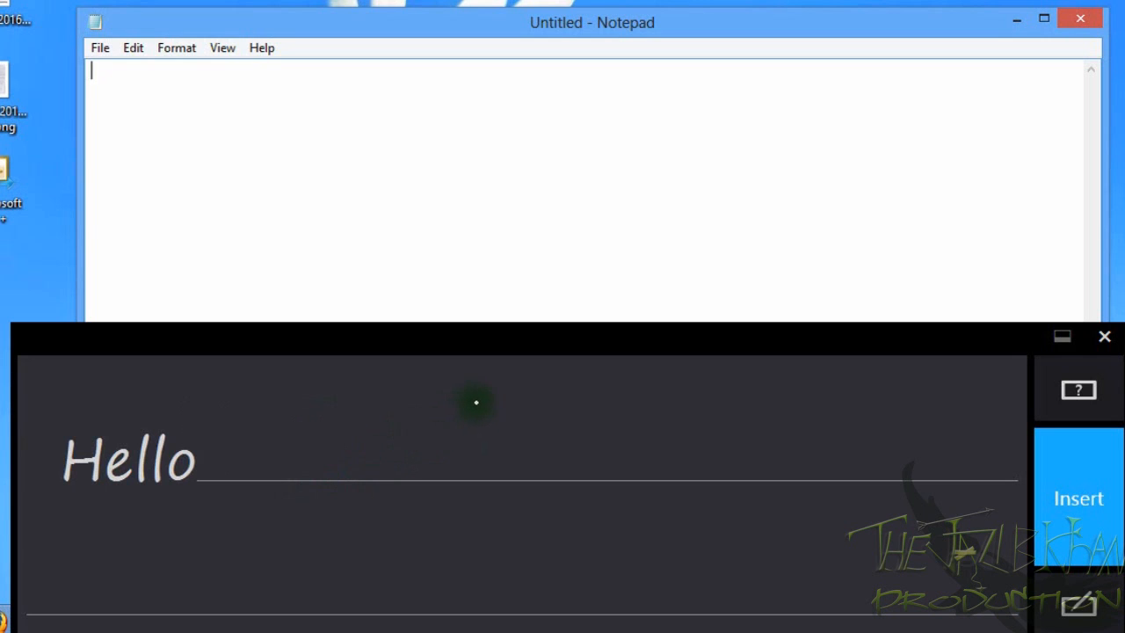
mouse_move(1008, 460)
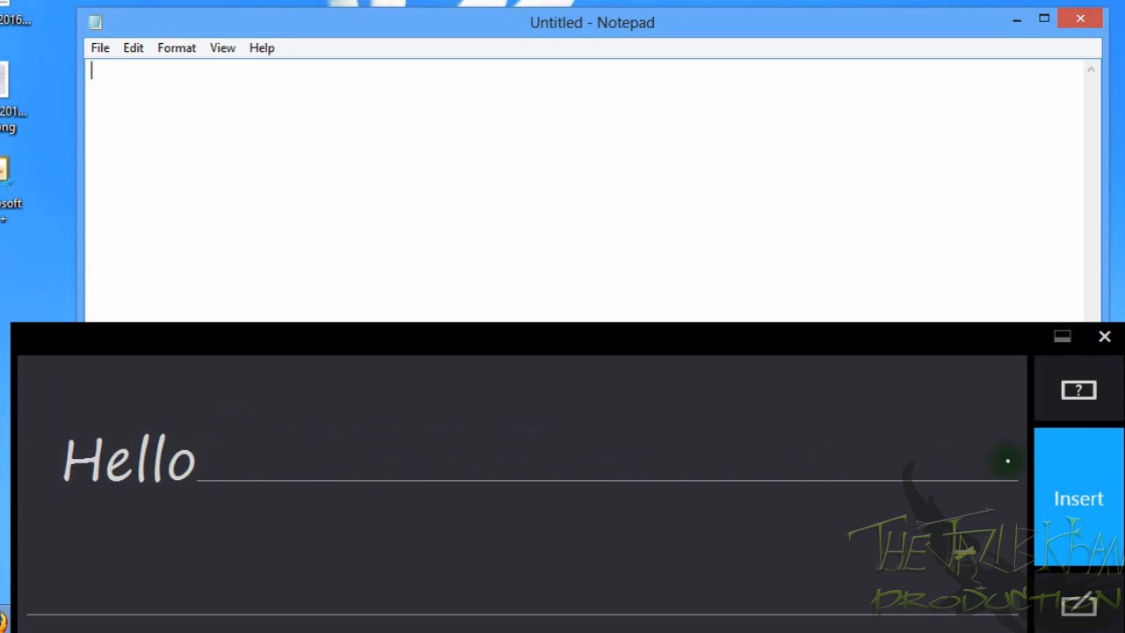